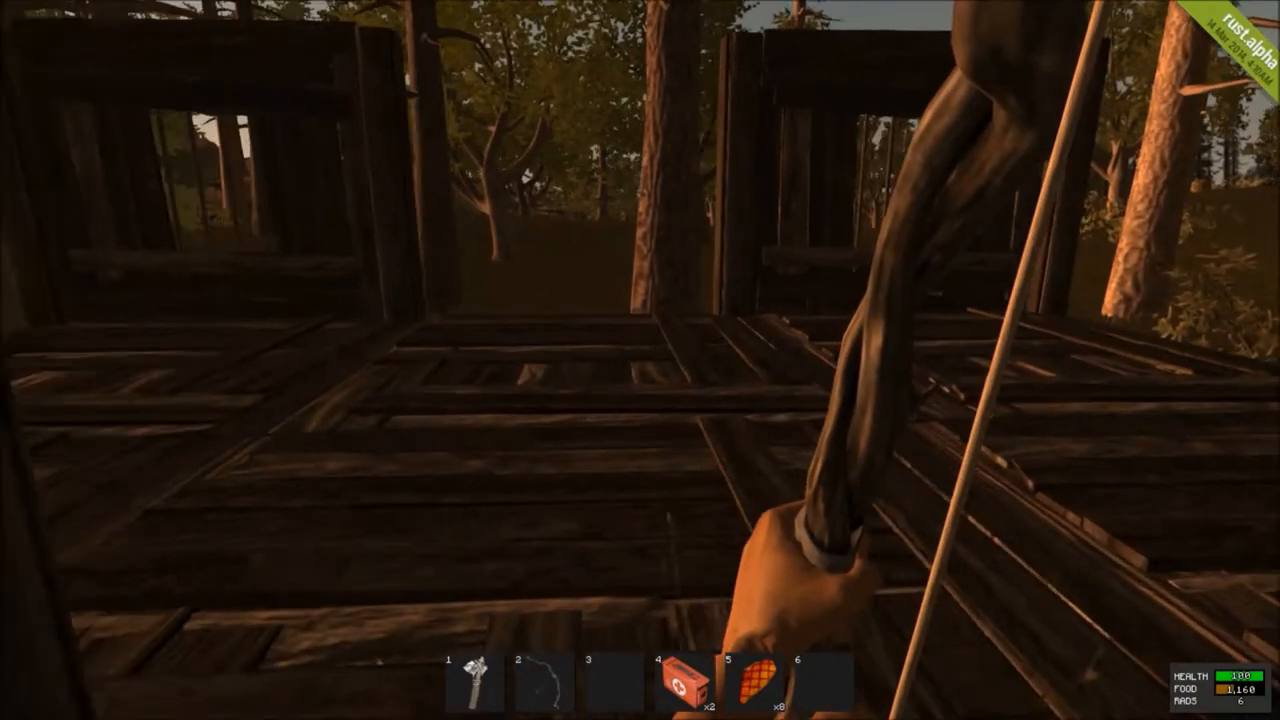
pyautogui.moveTo(640, 360)
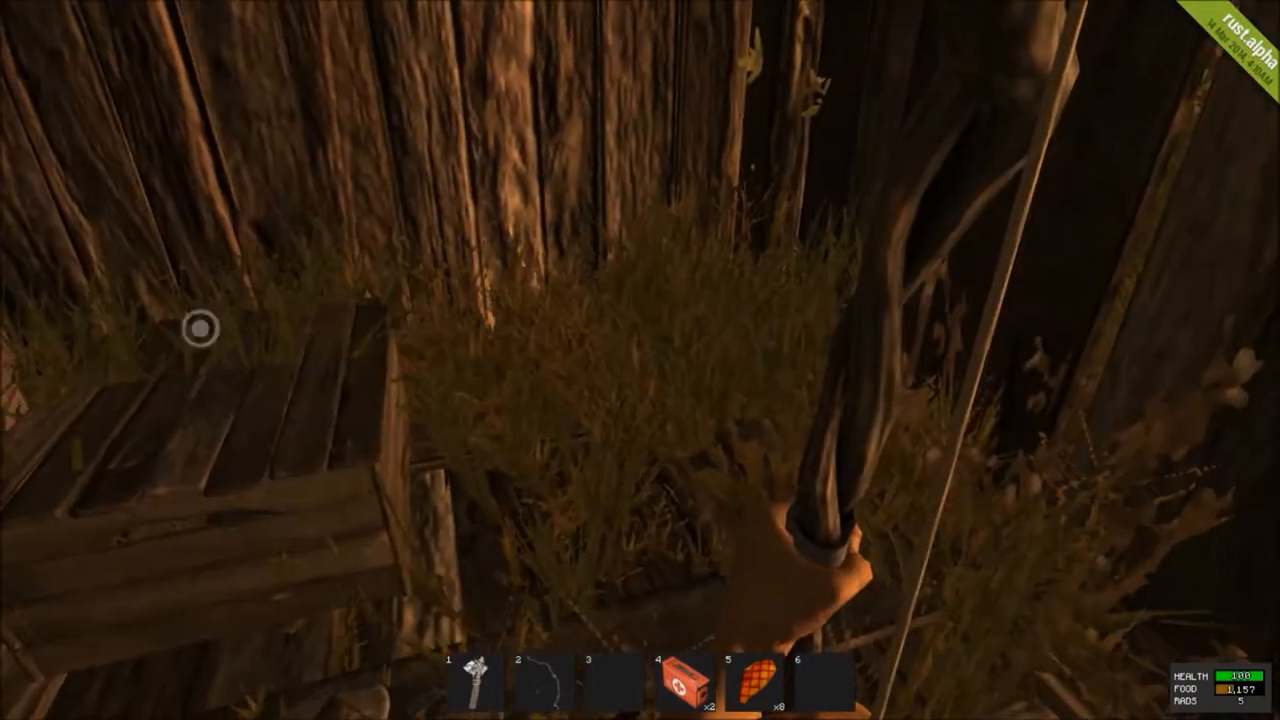
# Leave the wooden base via Escape and return to the main menu
pyautogui.press('Escape')
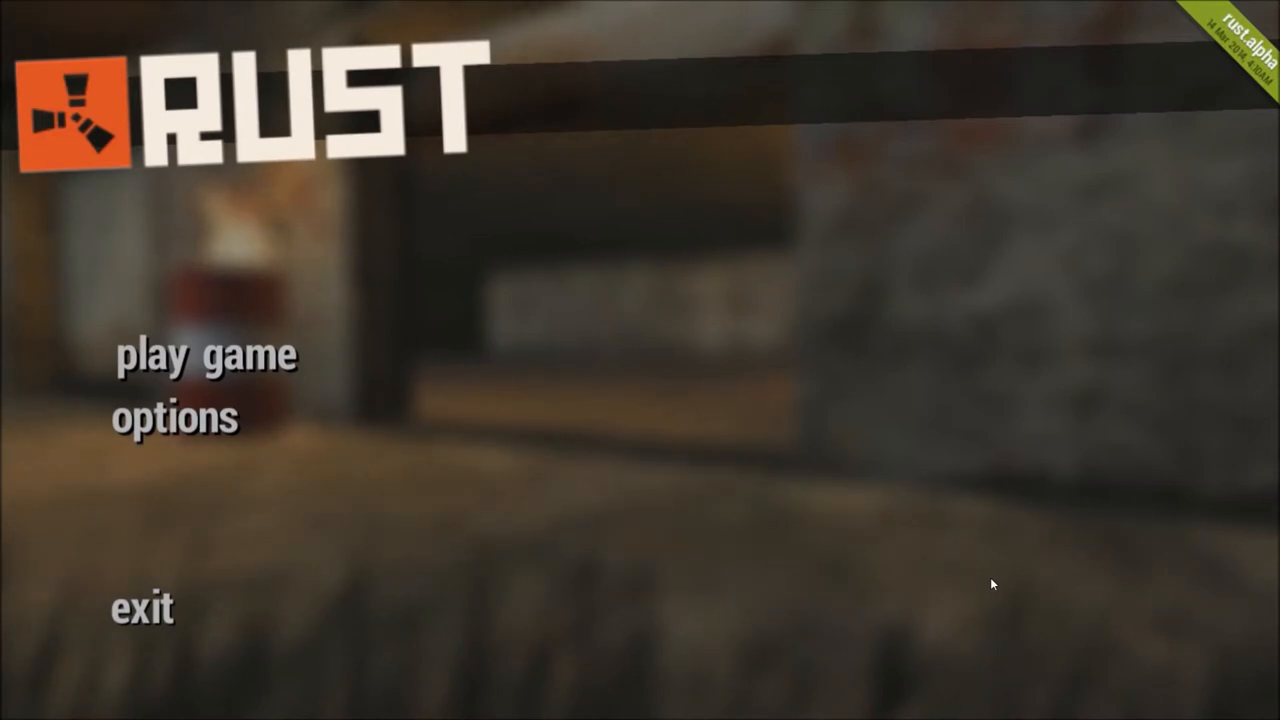
# Start the game with 'play game' from the main menu
pyautogui.click(204, 356)
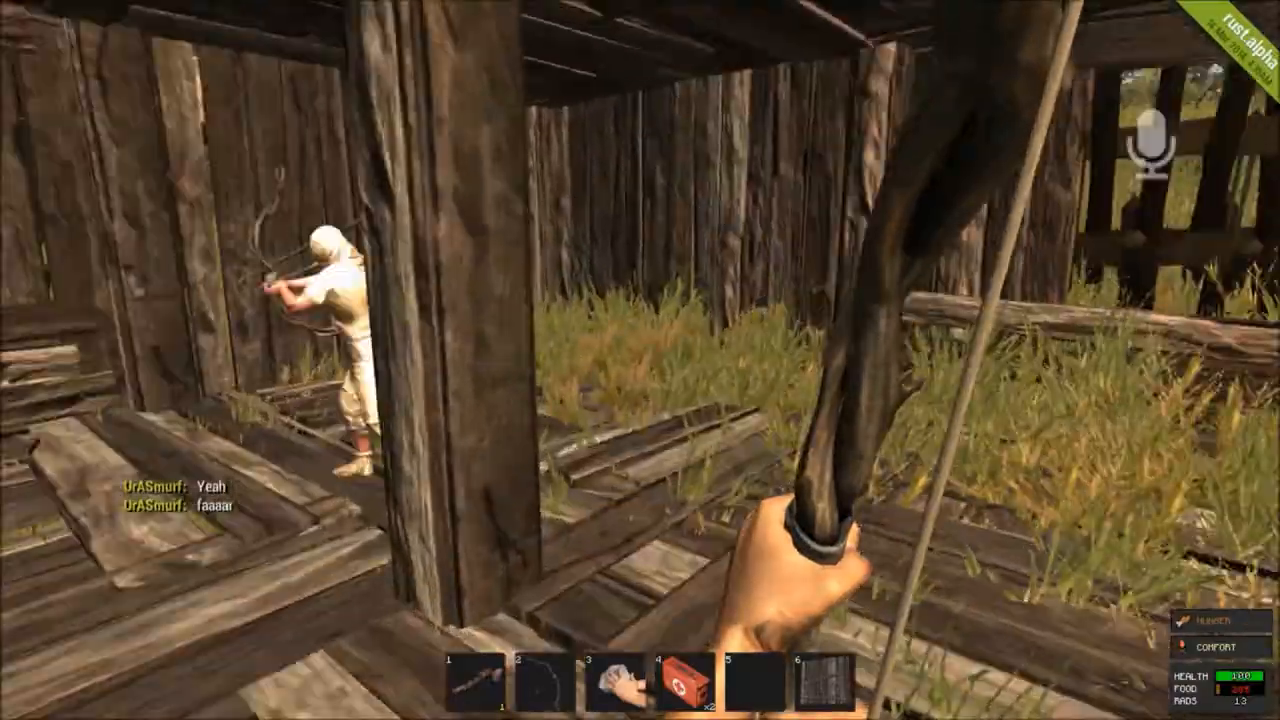
pyautogui.moveTo(640, 360)
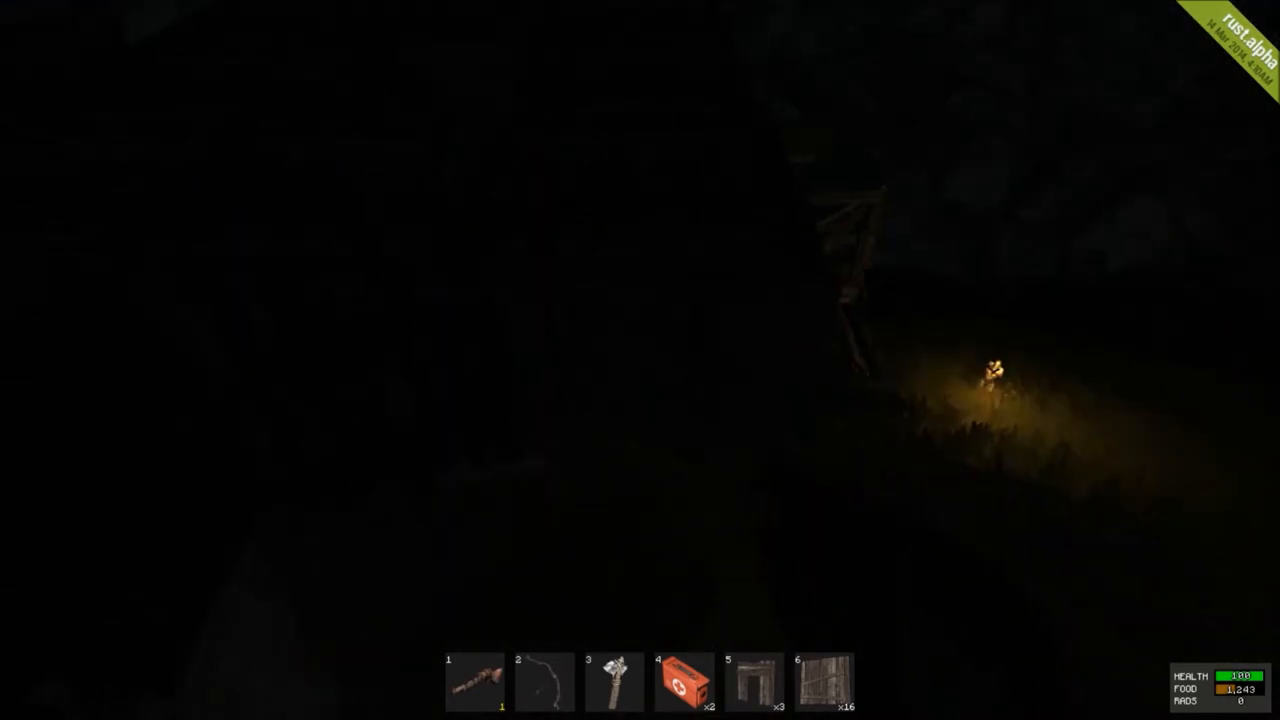
# Send 'need c4' in chat to the other players
pyautogui.write('need c4')
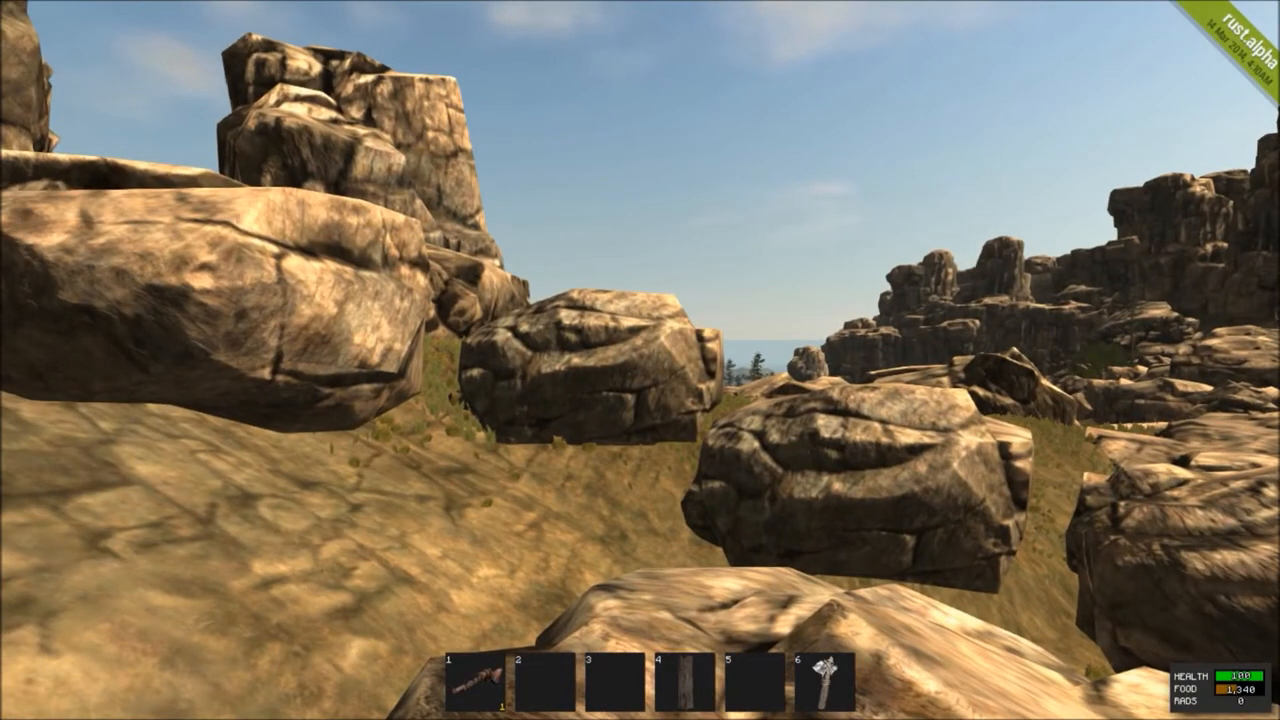
pyautogui.moveTo(640, 360)
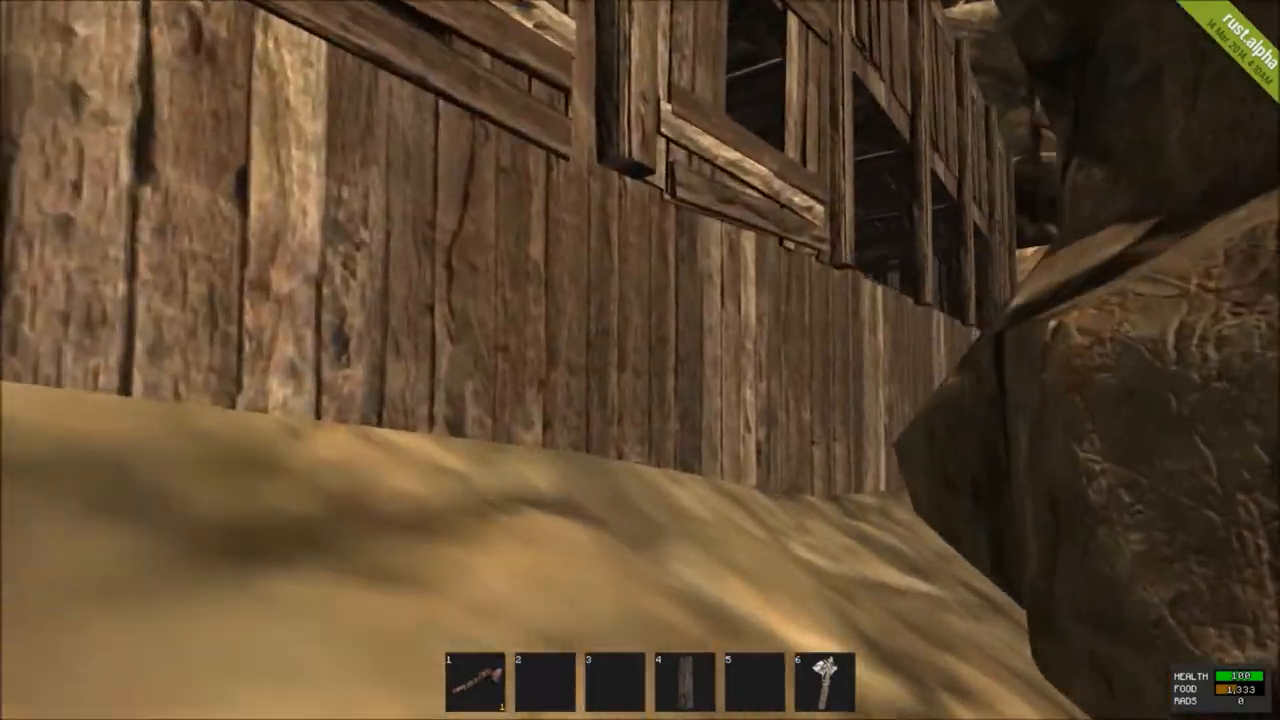
pyautogui.moveTo(640, 360)
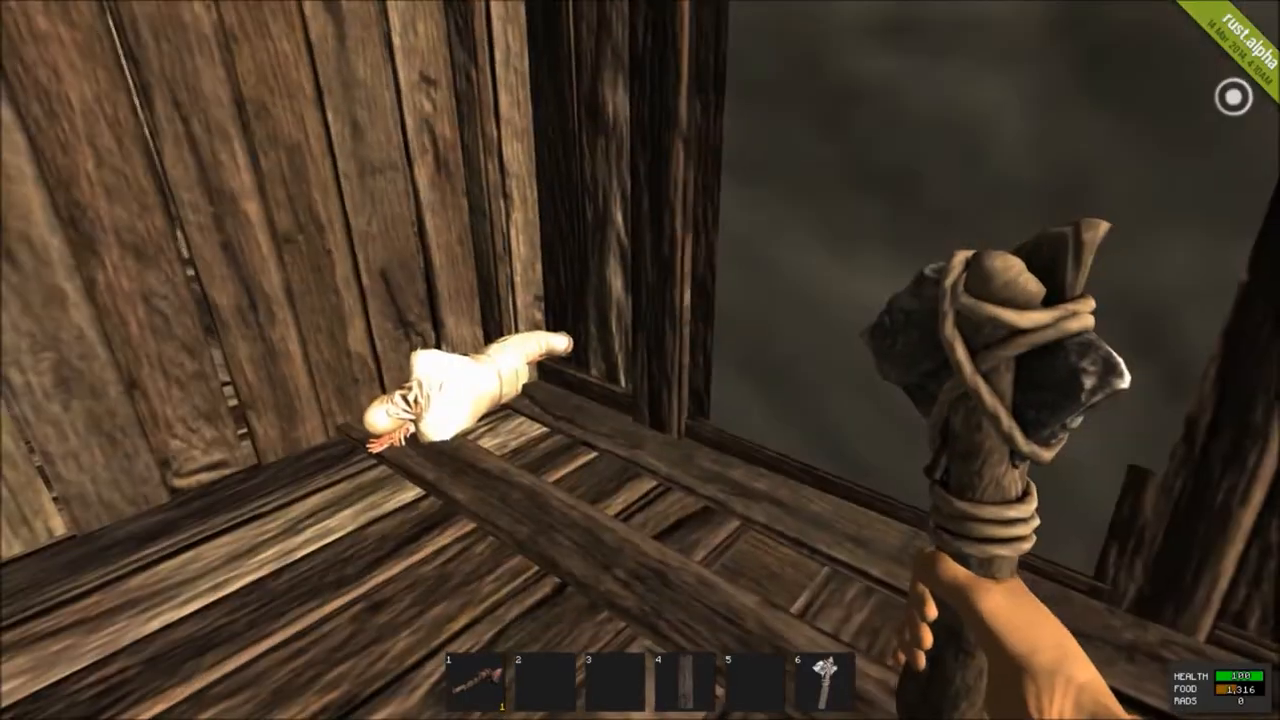
pyautogui.moveTo(640, 360)
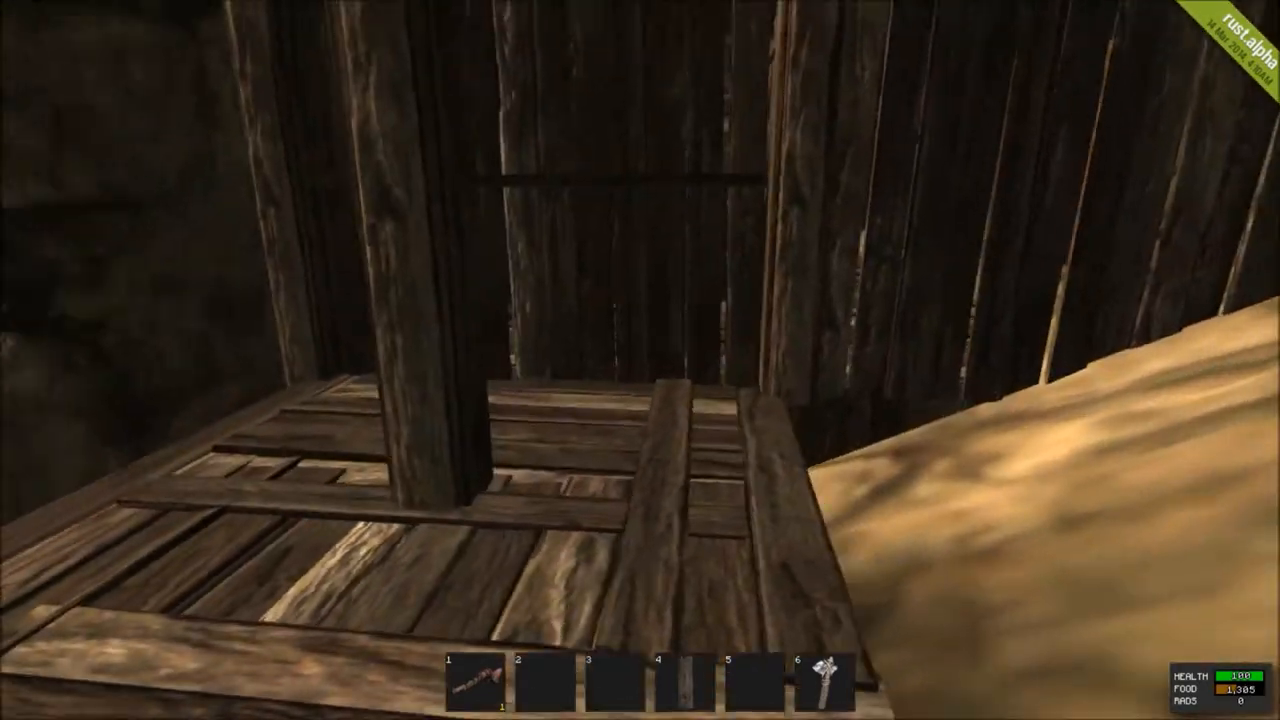
pyautogui.moveTo(640, 360)
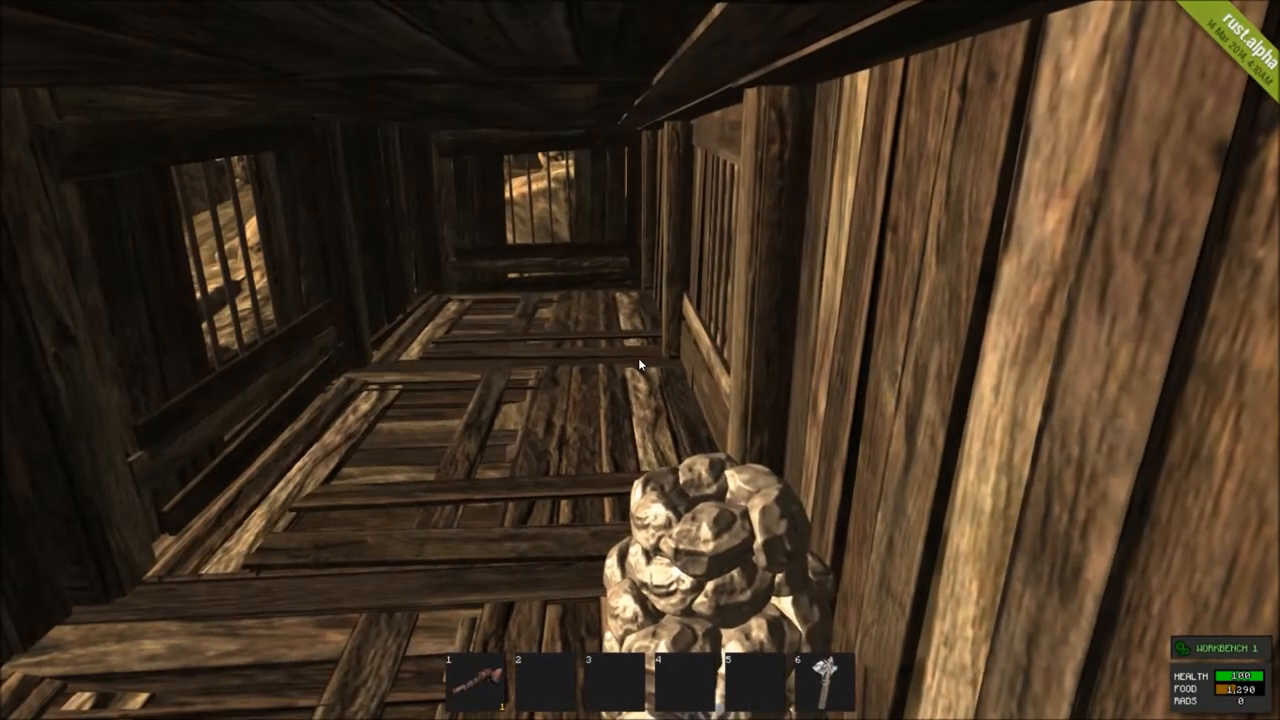
# Bring up the inventory with armor, backpack and crafting list inside the tower
pyautogui.press('tab')
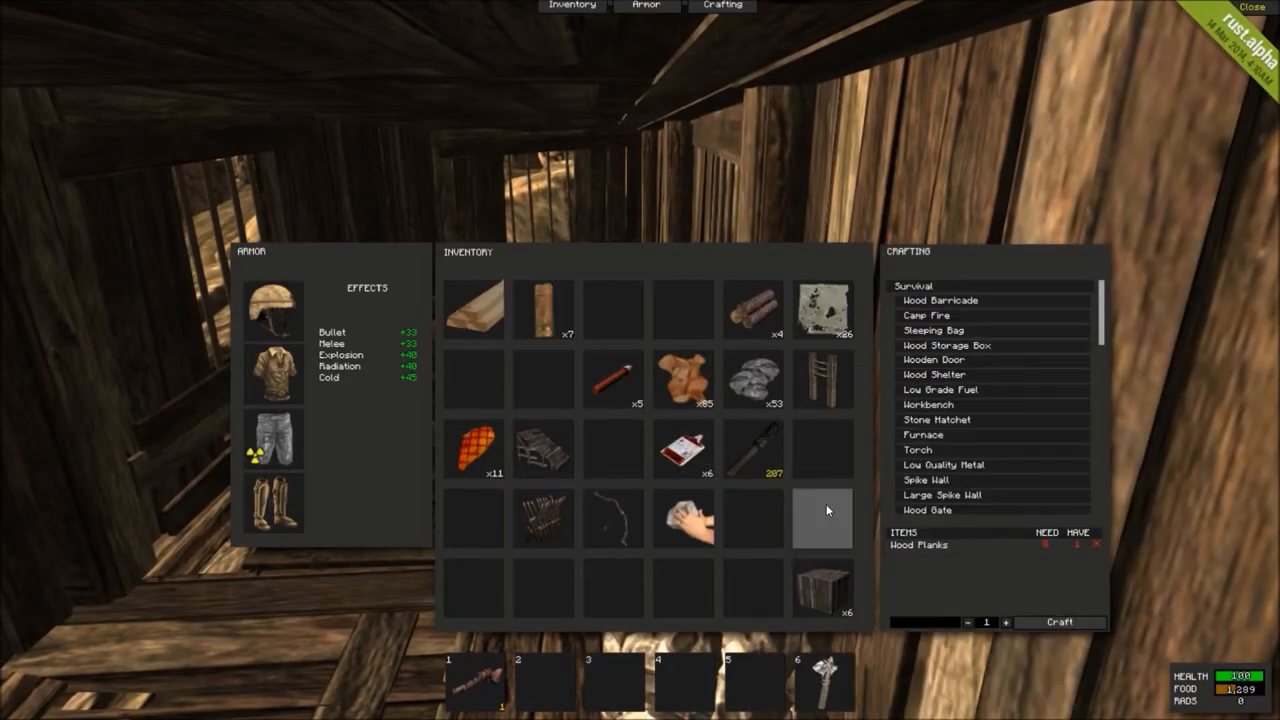